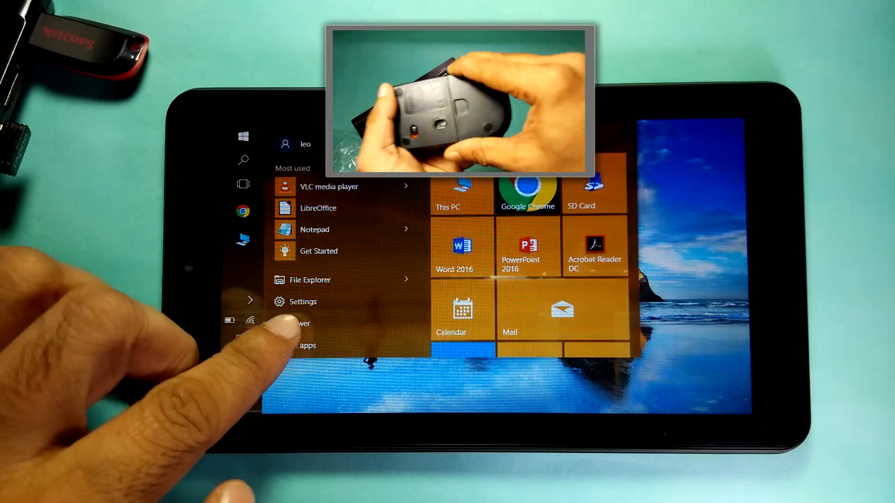
Step: Restart the Windows 10 tablet to boot from the SanDisk USB drive
left_click(295, 324)
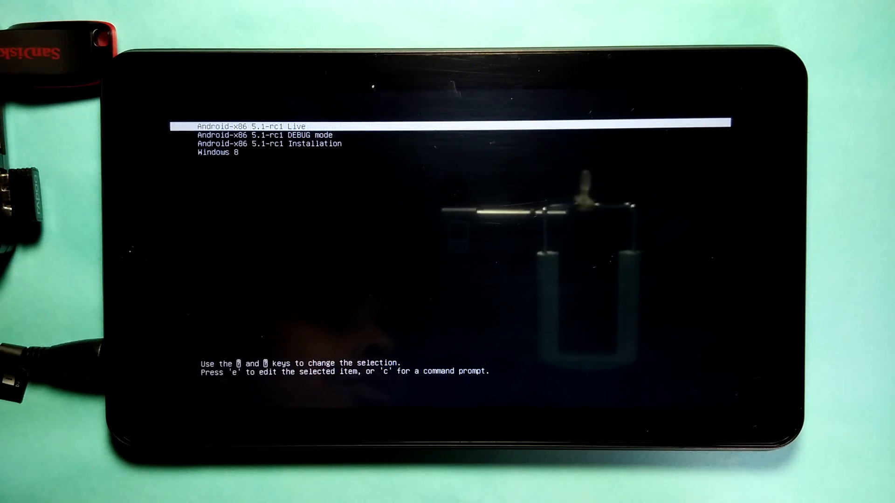
Step: Boot the 'Android-x86 5.1-rc1 Live' GRUB entry
key("Return")
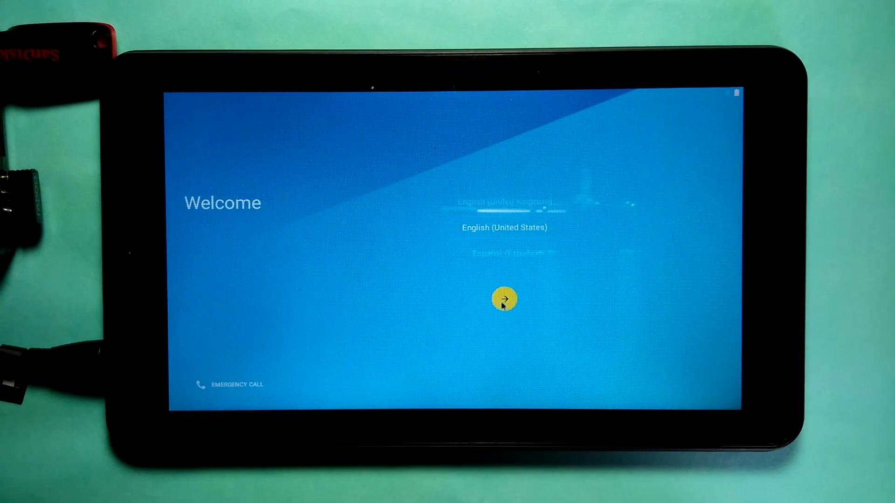
left_click(503, 300)
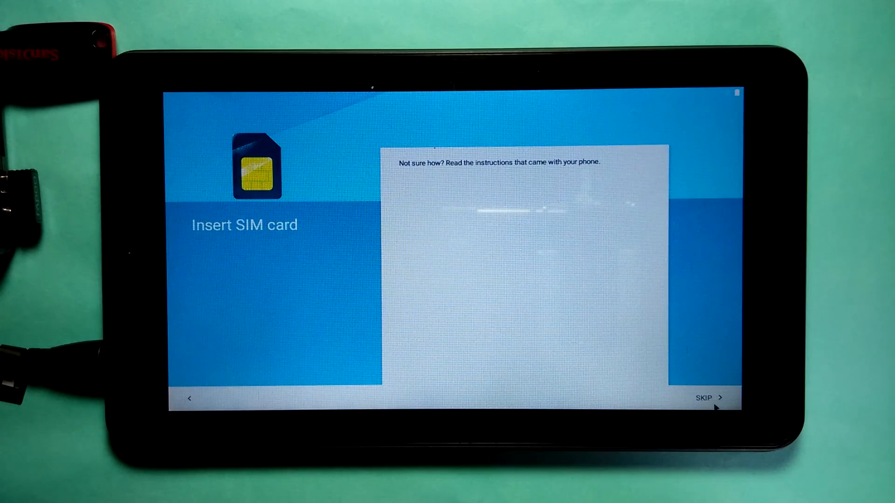
left_click(710, 397)
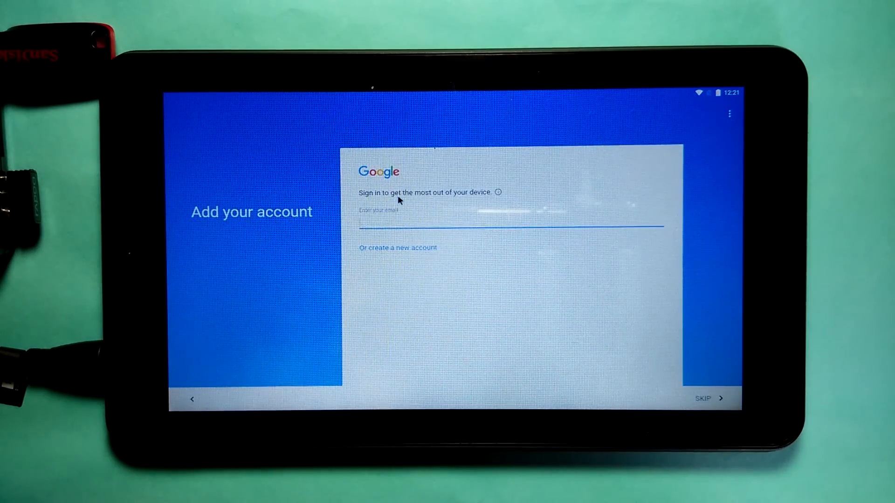
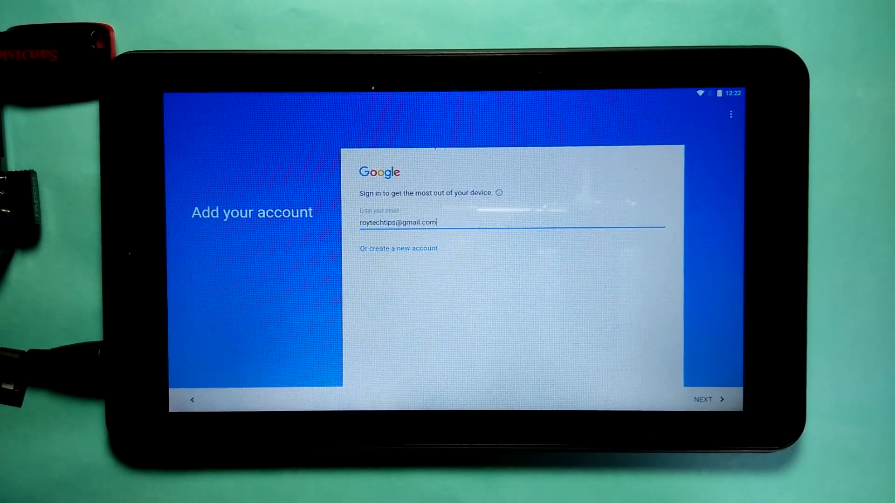
left_click(707, 399)
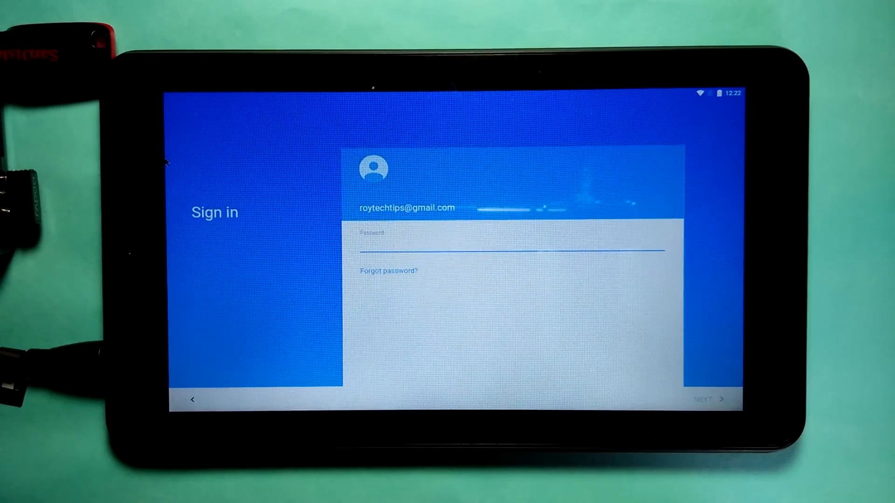
left_click(710, 399)
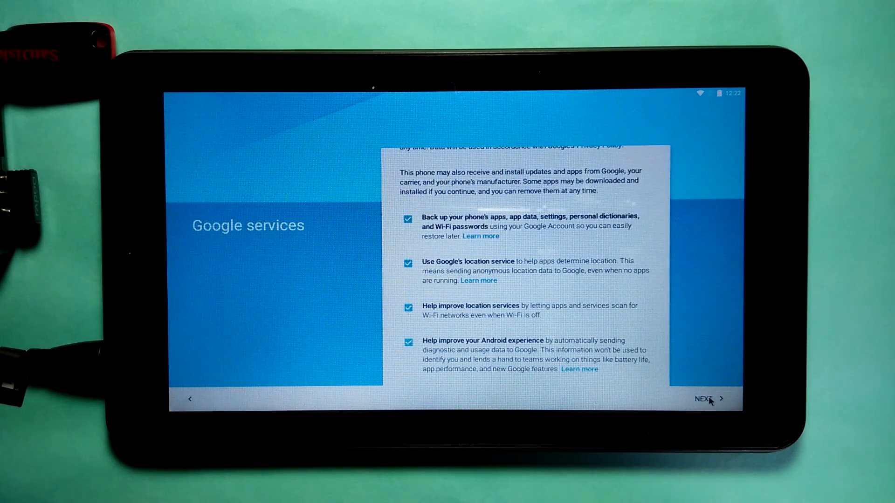
left_click(701, 399)
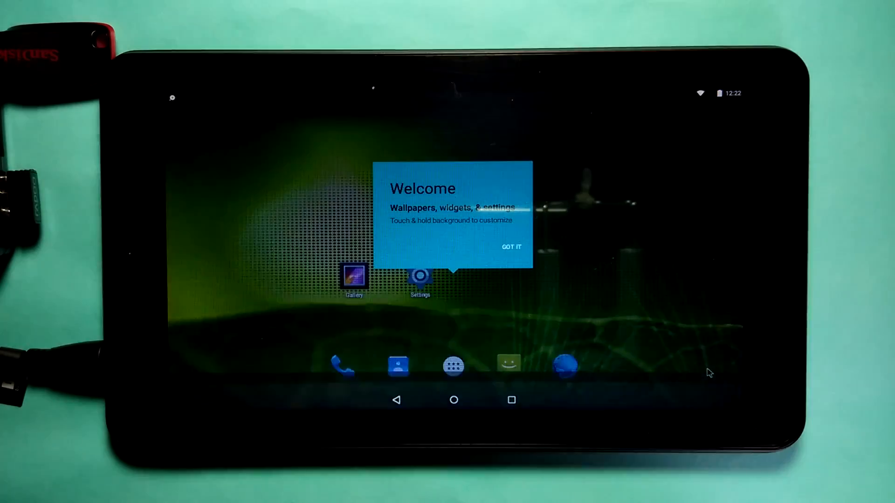
Step: Dismiss the GOT IT welcome card and launch Settings from the home screen
left_click(510, 246)
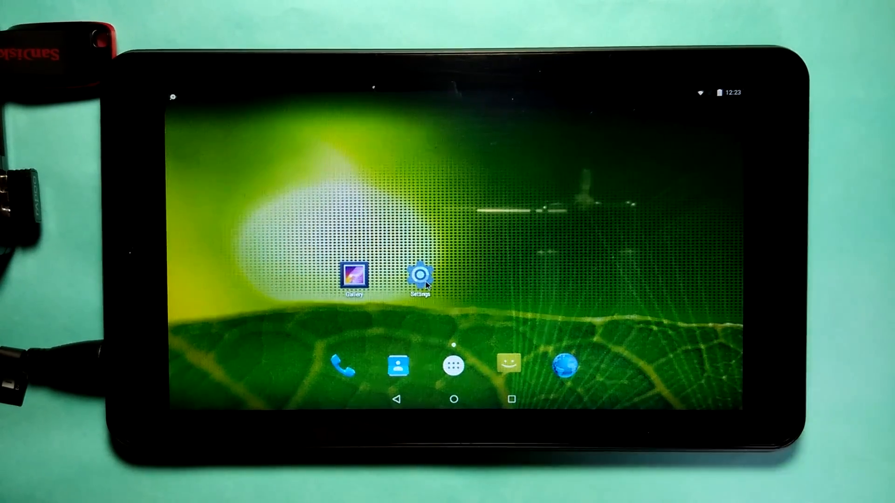
left_click(420, 277)
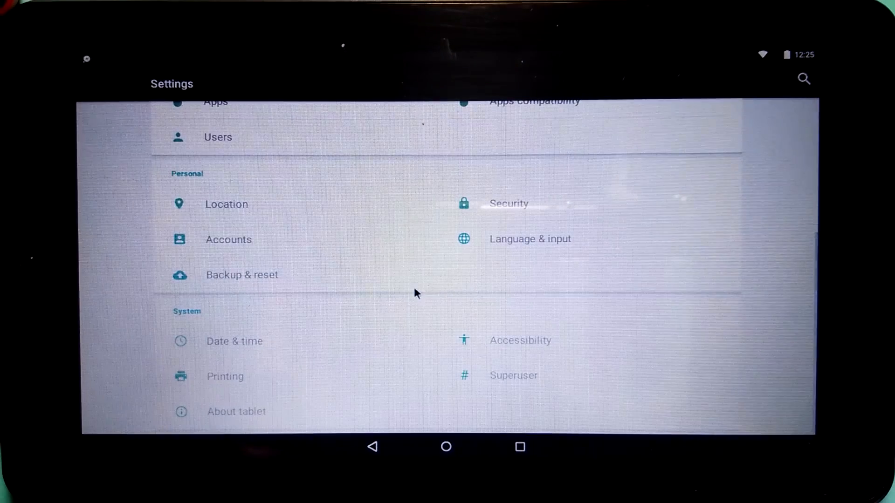
Step: View About tablet showing Android 5.1.1, then reveal the Lollipop easter egg
left_click(237, 411)
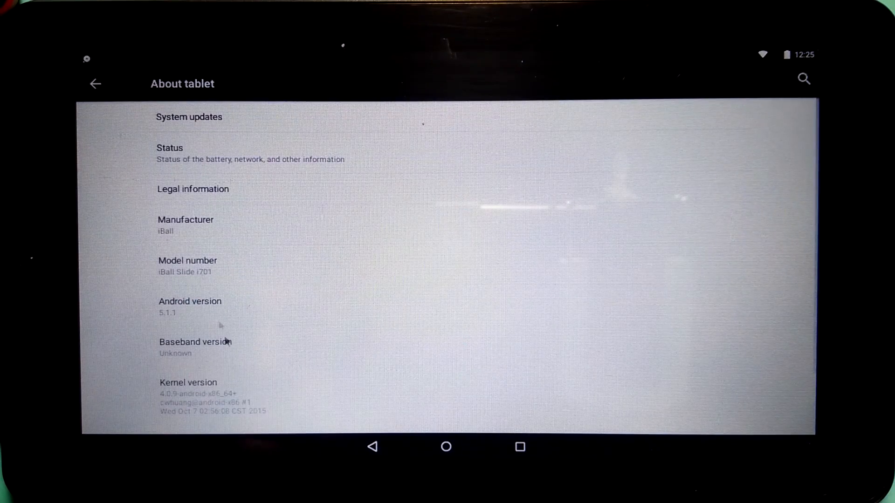
mouse_move(155, 279)
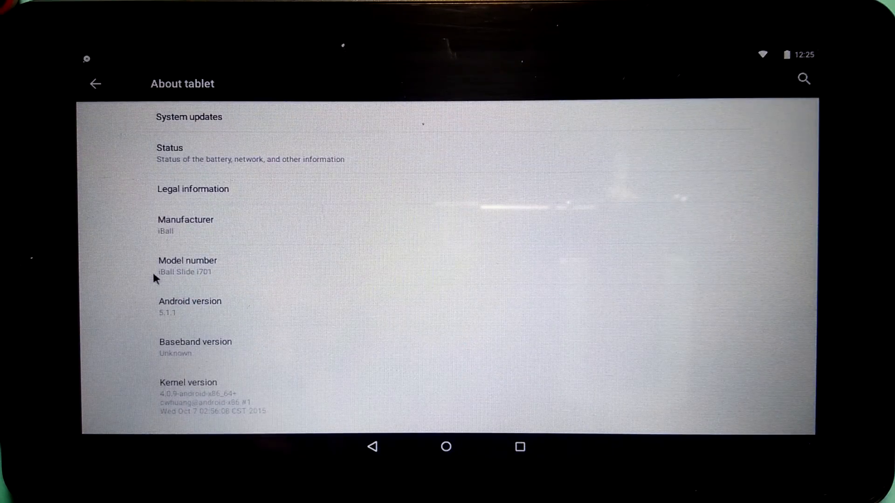
mouse_move(188, 280)
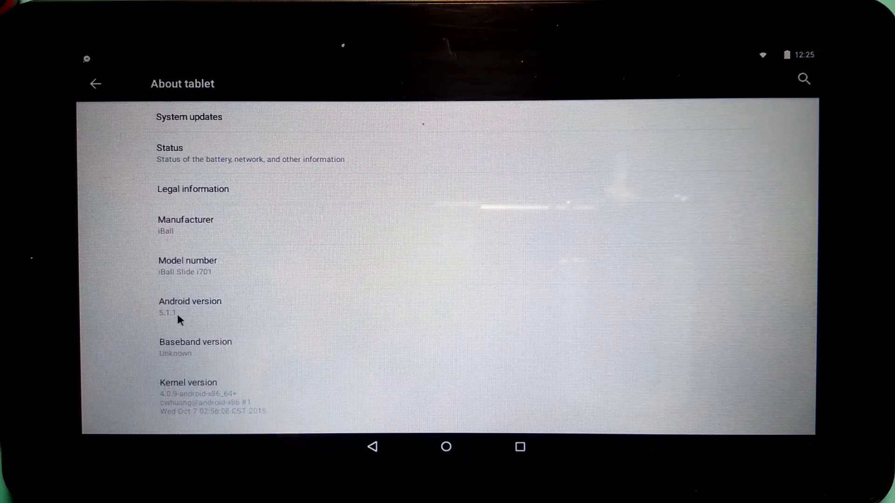
left_click(168, 313)
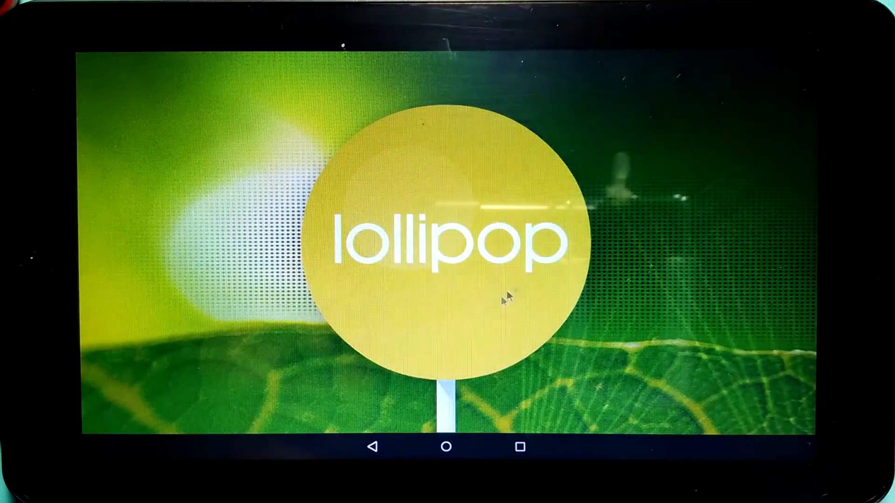
mouse_move(451, 444)
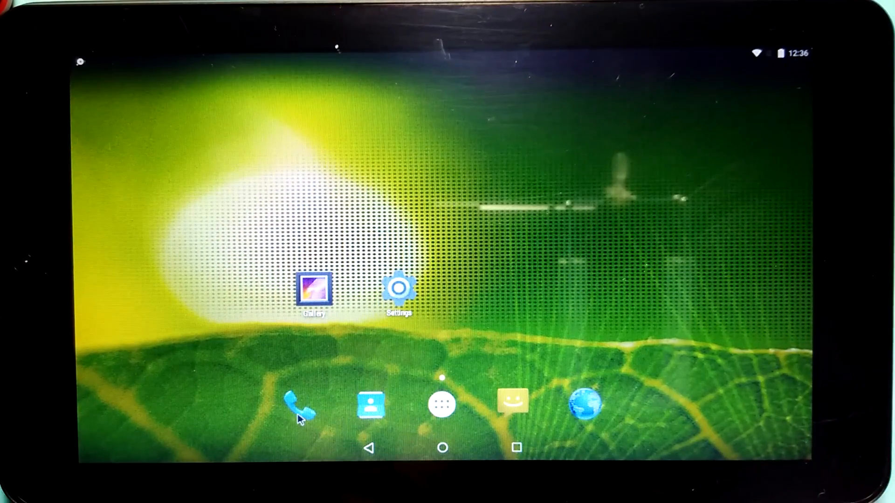
Step: Briefly try the Phone dialer, return home, and show the app drawer
left_click(299, 405)
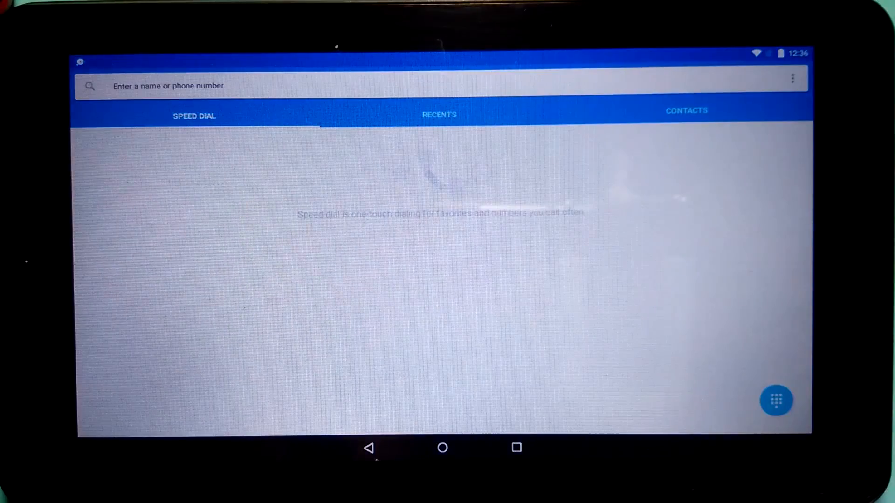
left_click(443, 448)
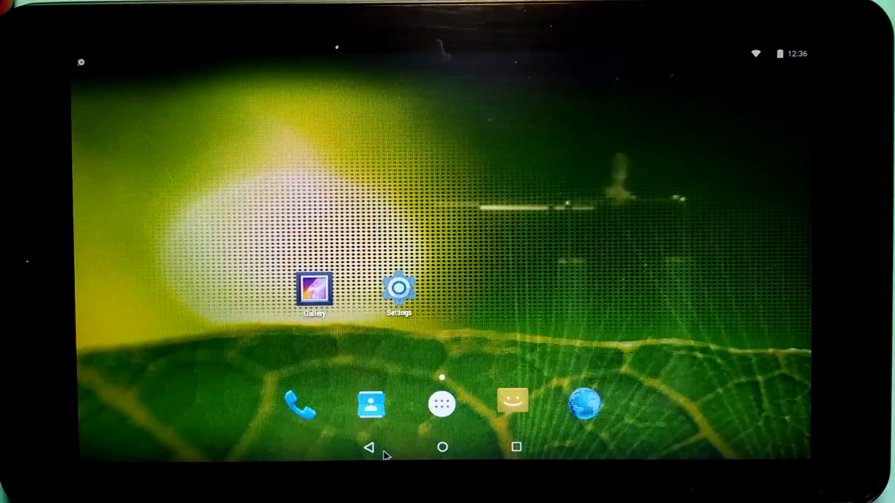
left_click(442, 404)
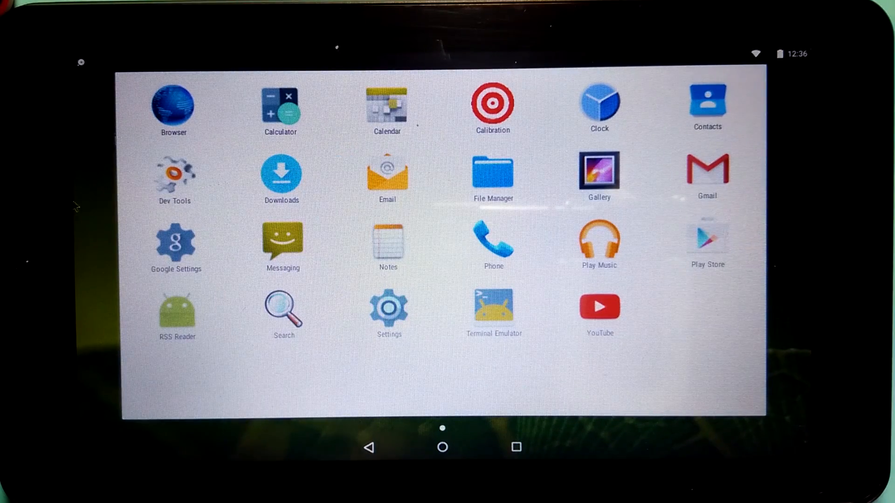
mouse_move(120, 130)
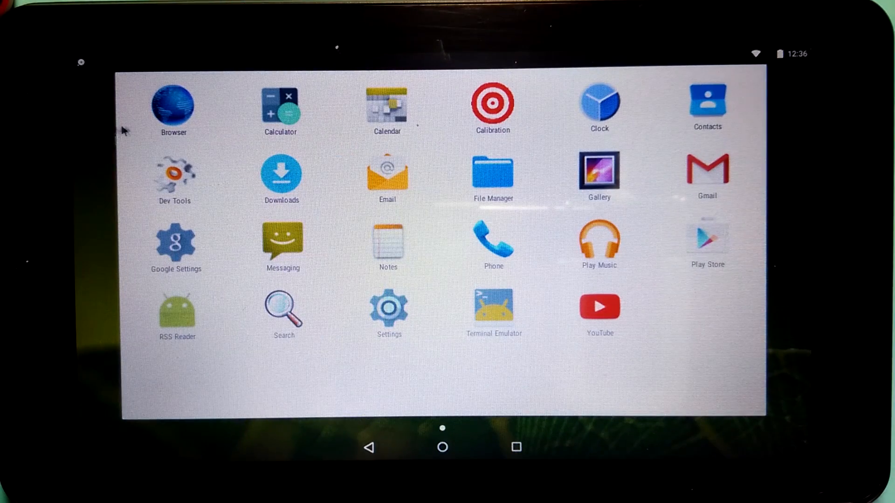
Step: Load gsmarena.com in Browser and scroll through its news
left_click(172, 105)
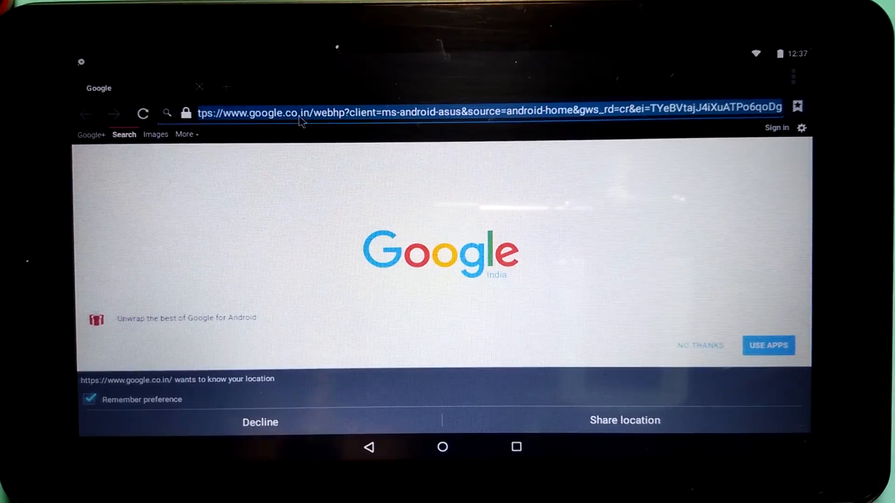
type("gsmarena.com/")
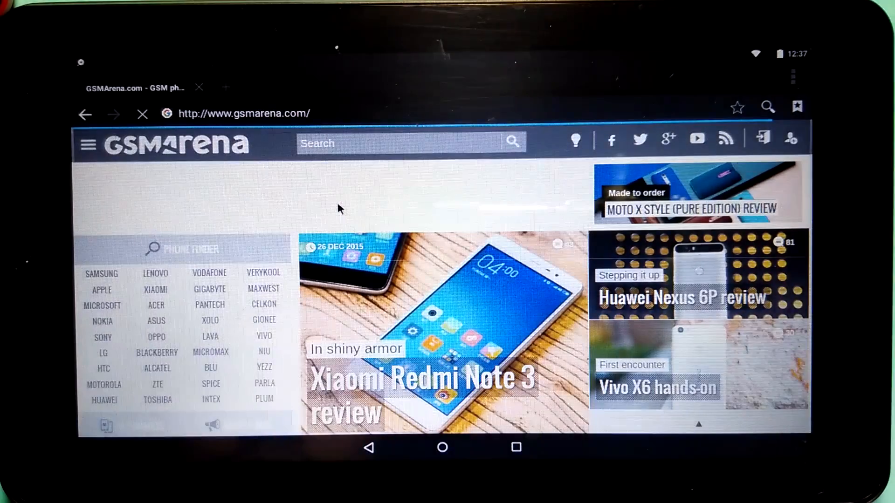
scroll("down", 3)
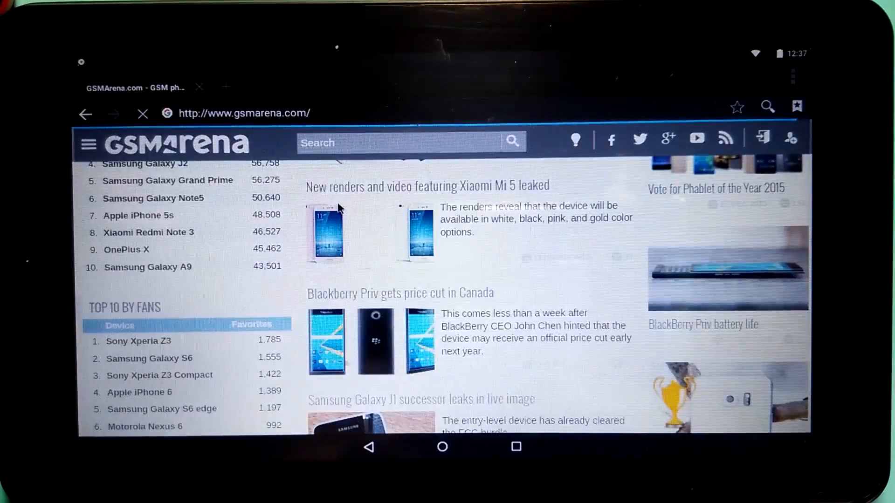
scroll("down", 3)
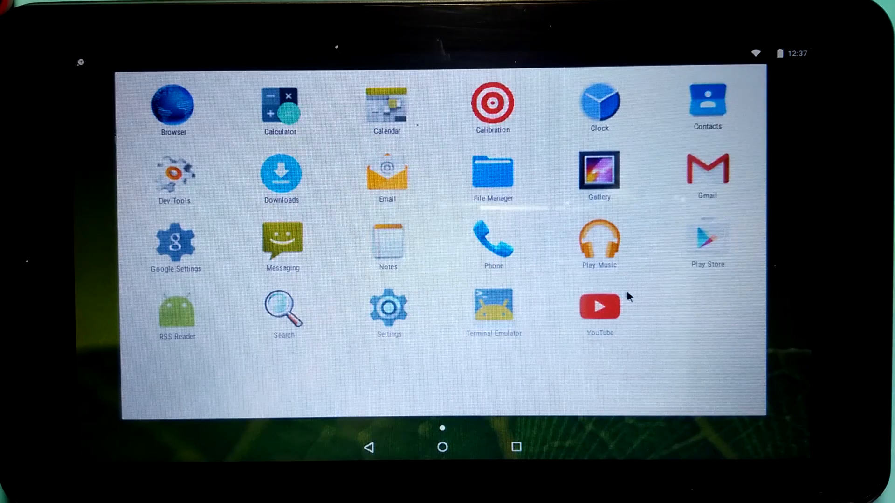
Step: Launch YouTube and start playing a video
left_click(599, 304)
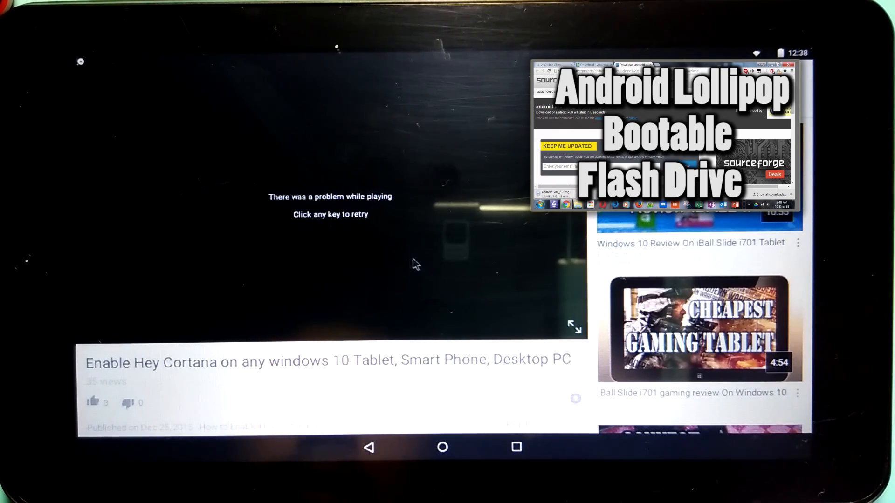
mouse_move(192, 267)
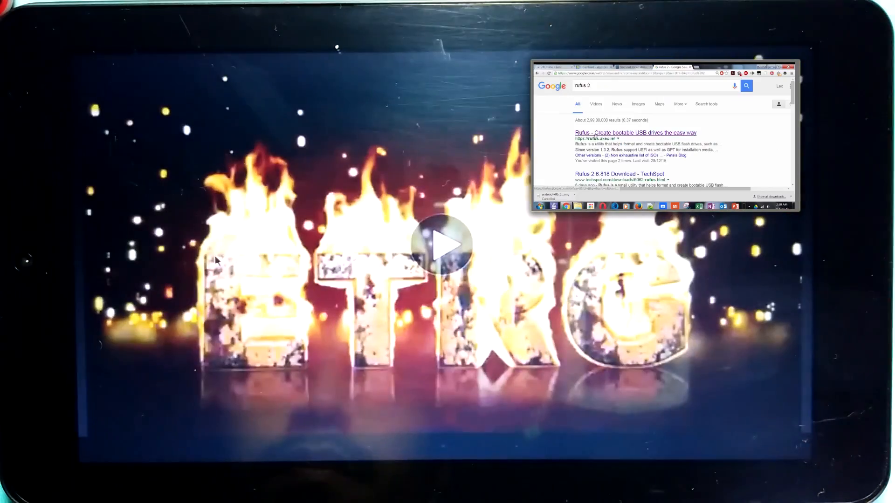
left_click(635, 132)
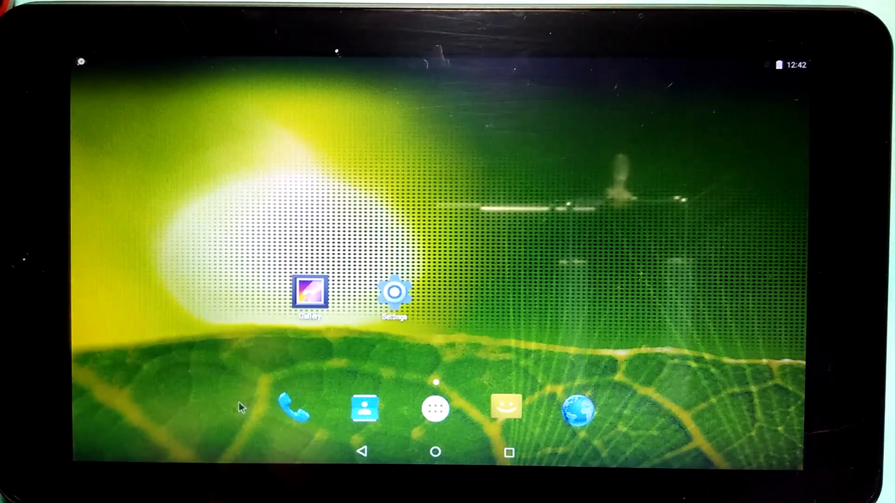
Step: Show the app drawer from the home screen dock's All Apps button
left_click(435, 409)
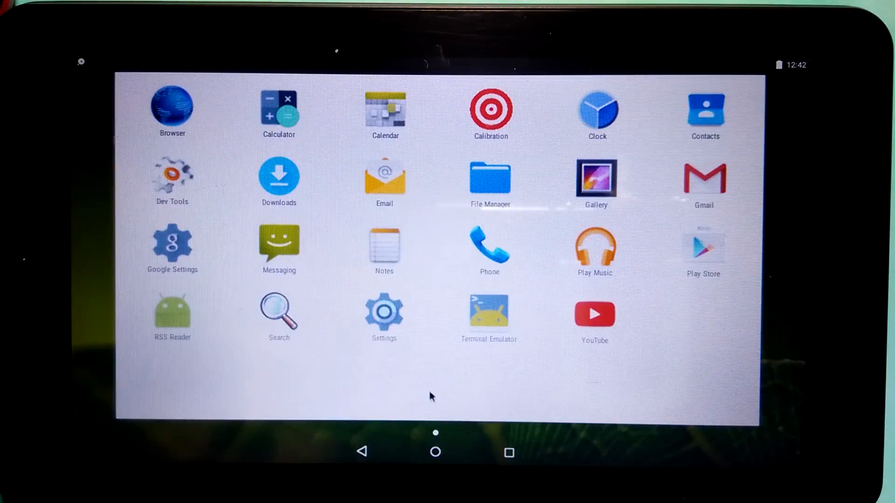